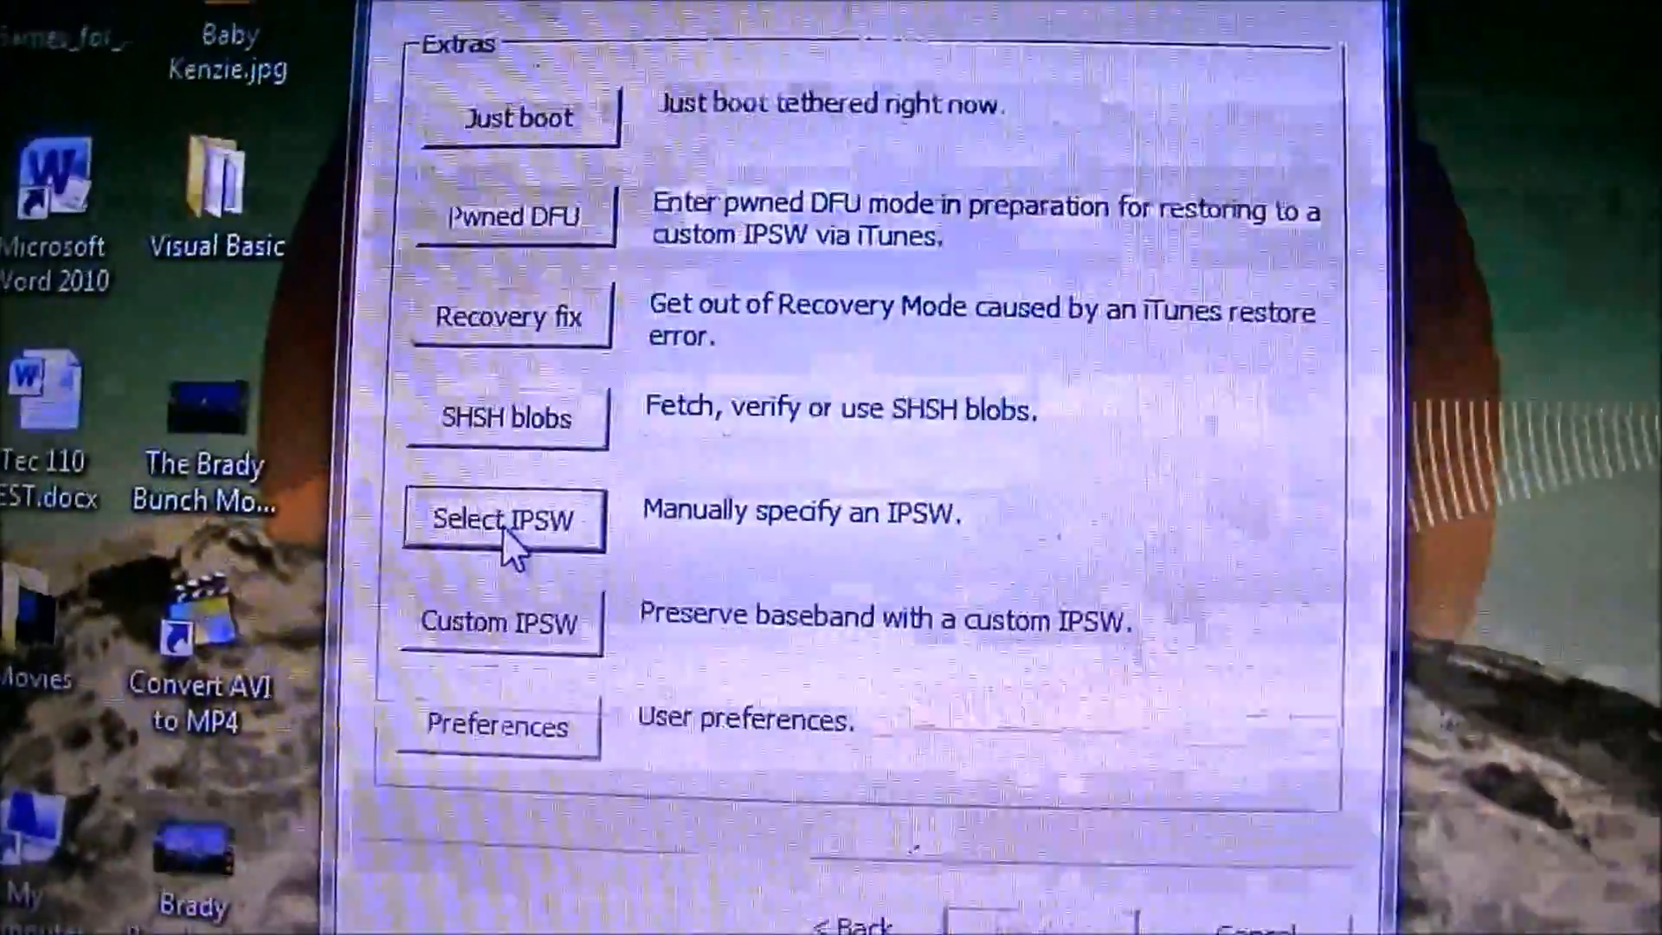
Select the iOS 5.0 IPSW manually and accept the build redsn0w identifies.
left_click(504, 519)
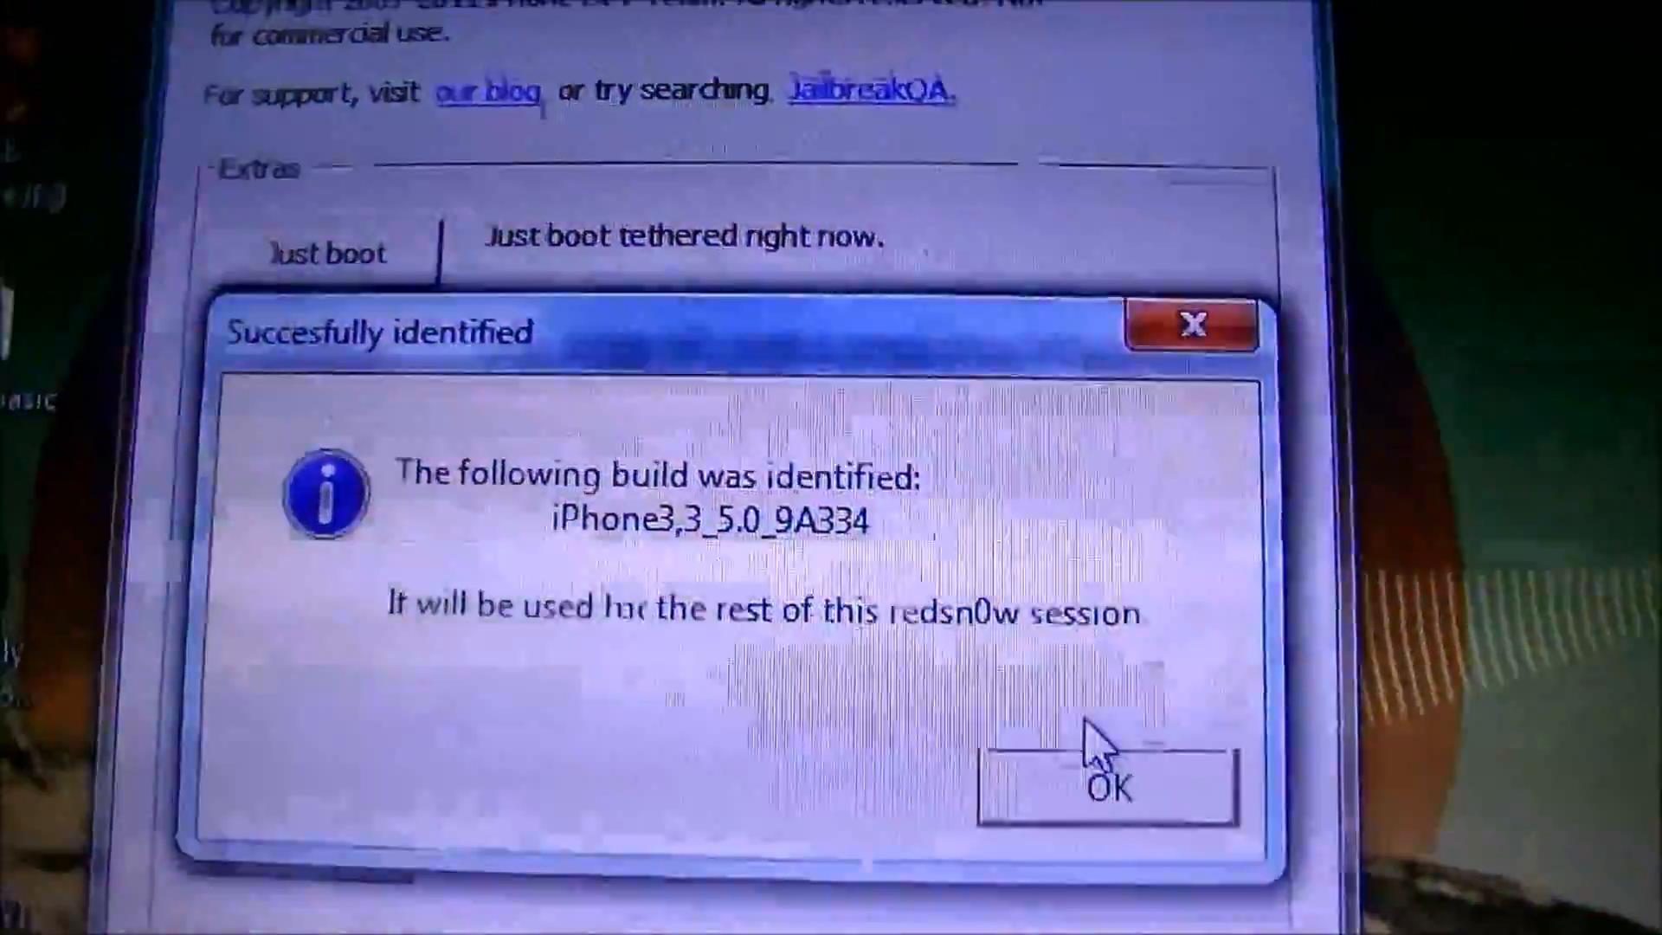
left_click(1105, 784)
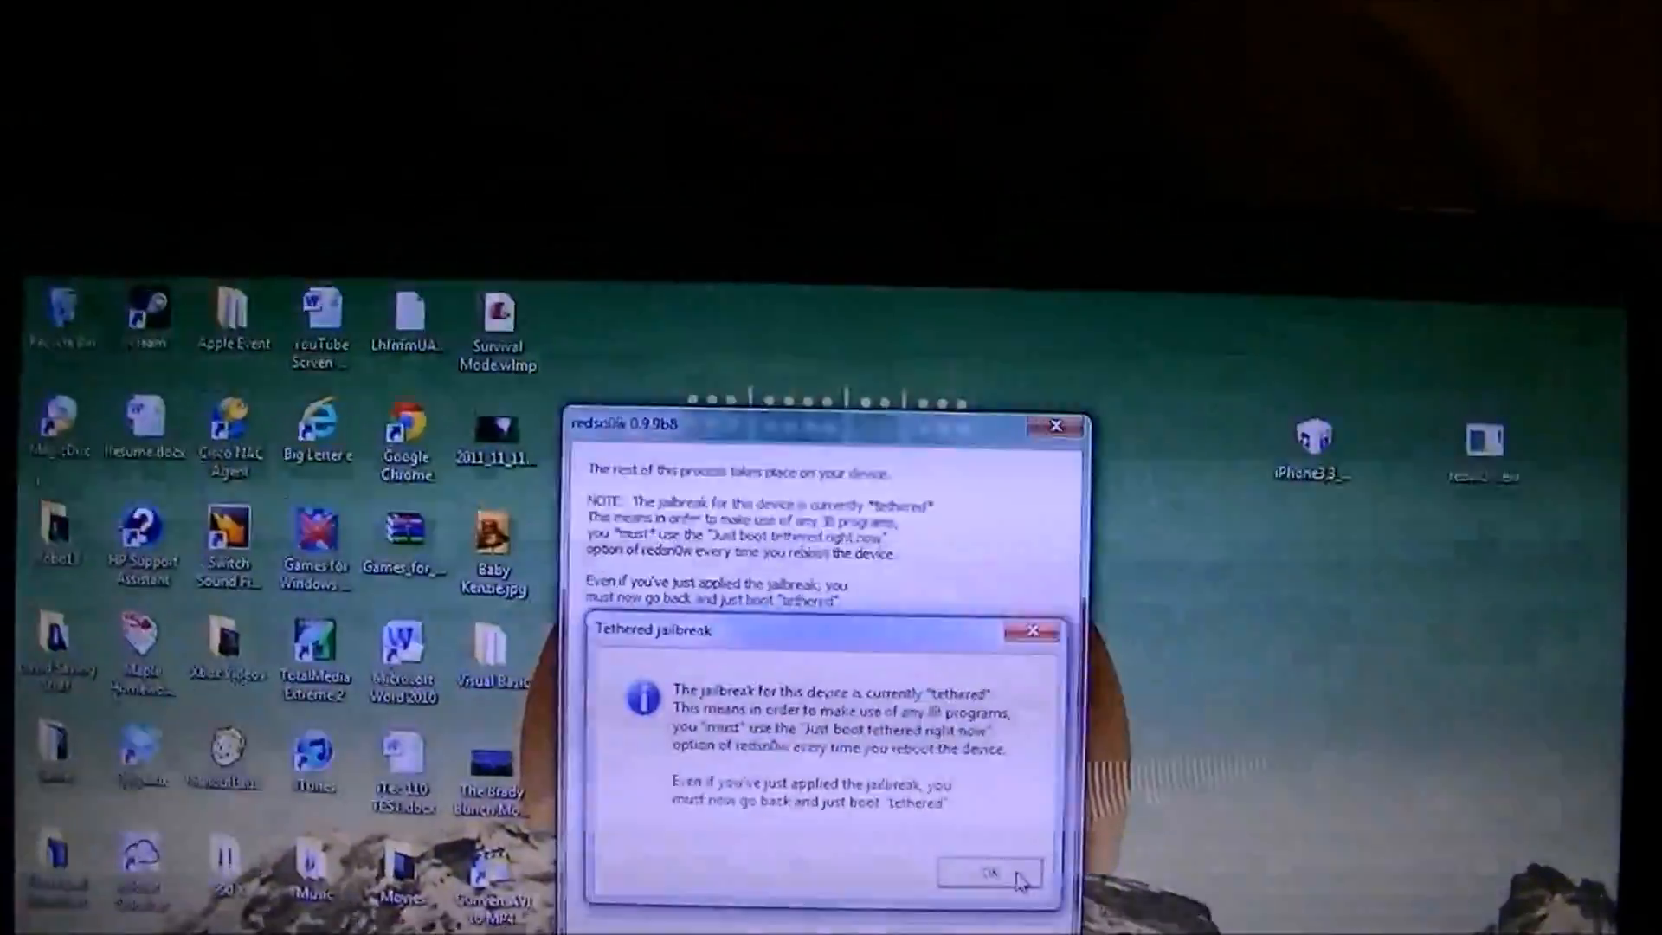
Dismiss the warning that this iPhone 3GS jailbreak is tethered.
left_click(989, 871)
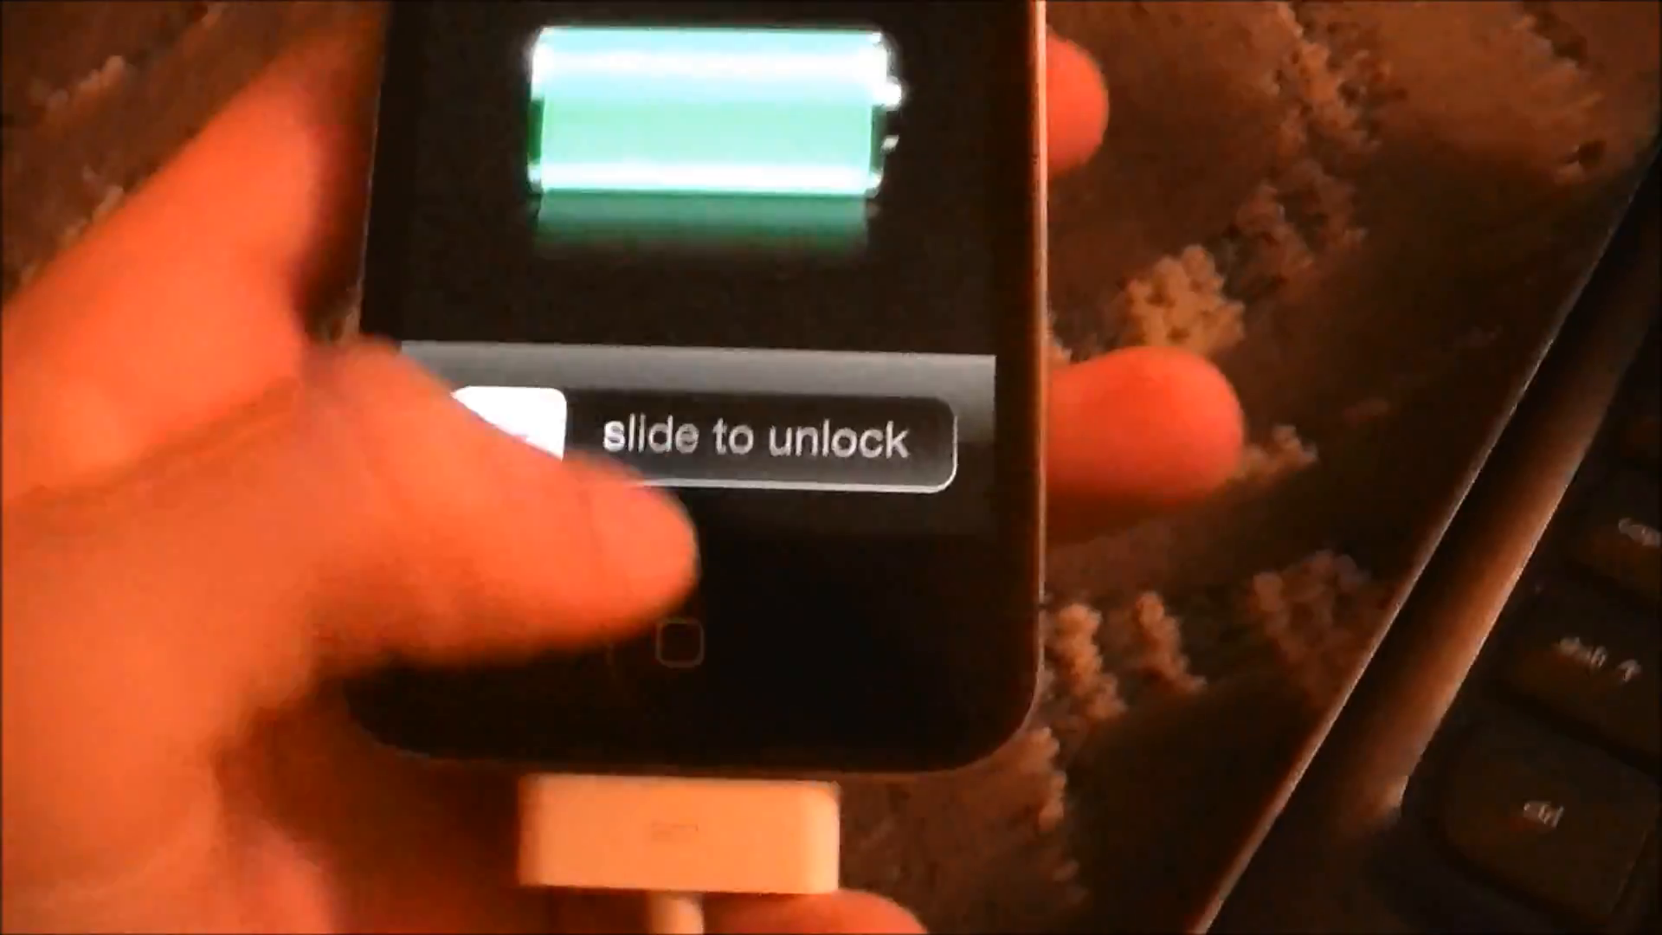
Slide to unlock the jailbroken iPhone and reach its home screen.
left_click_drag(498, 435, 933, 435)
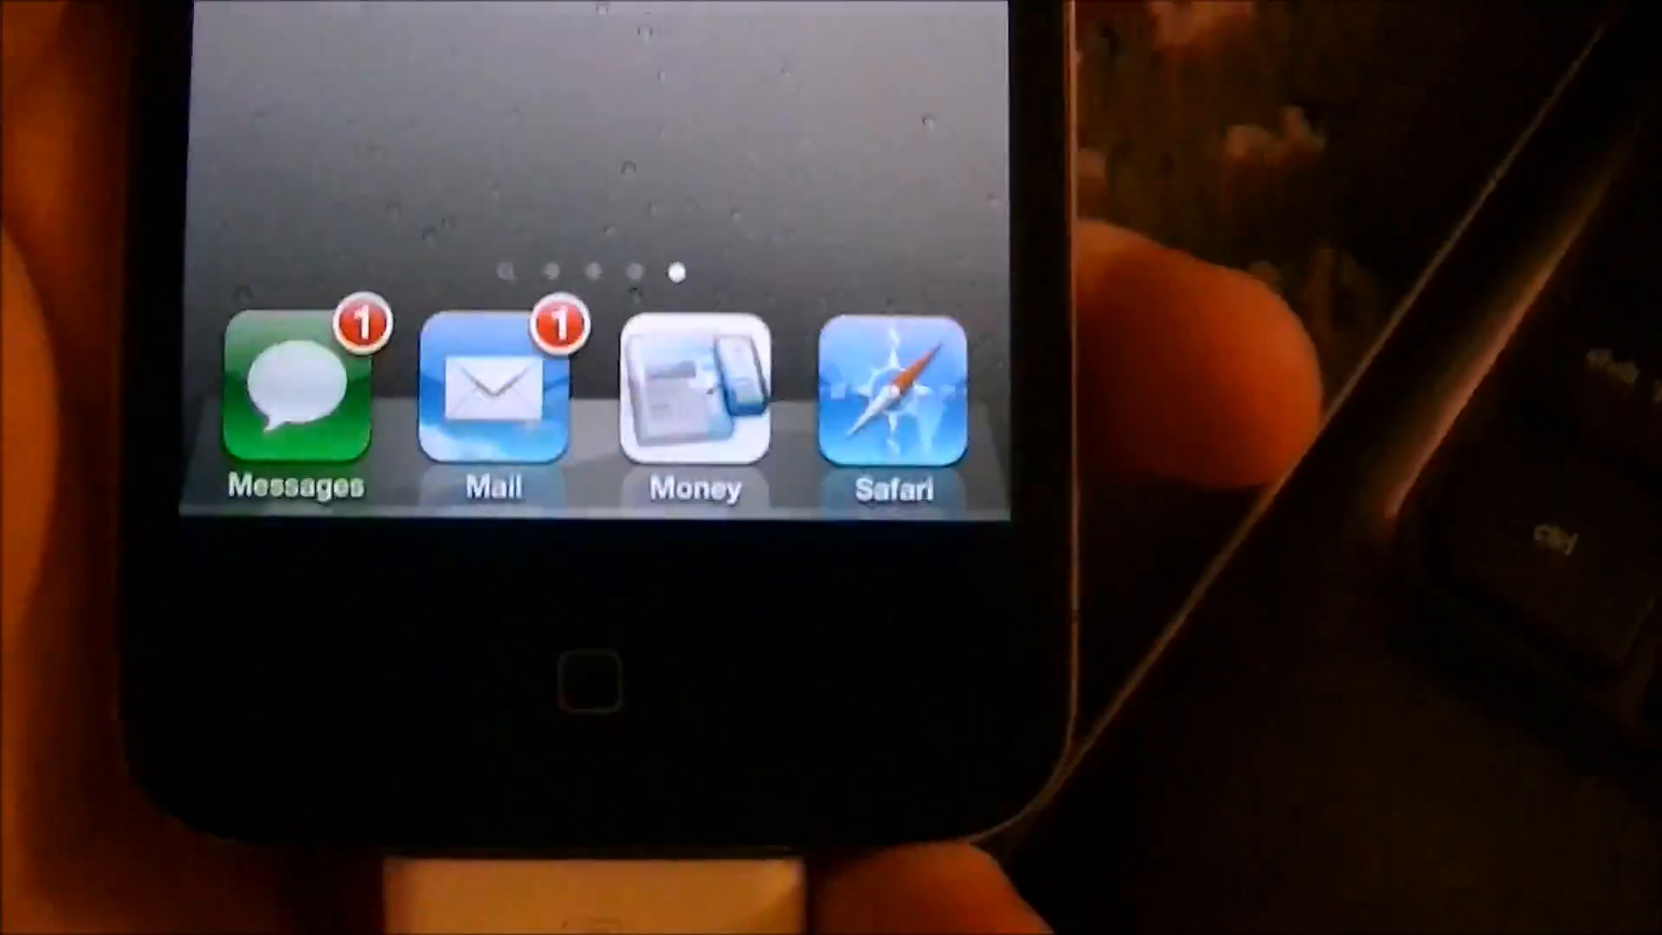
left_click(893, 399)
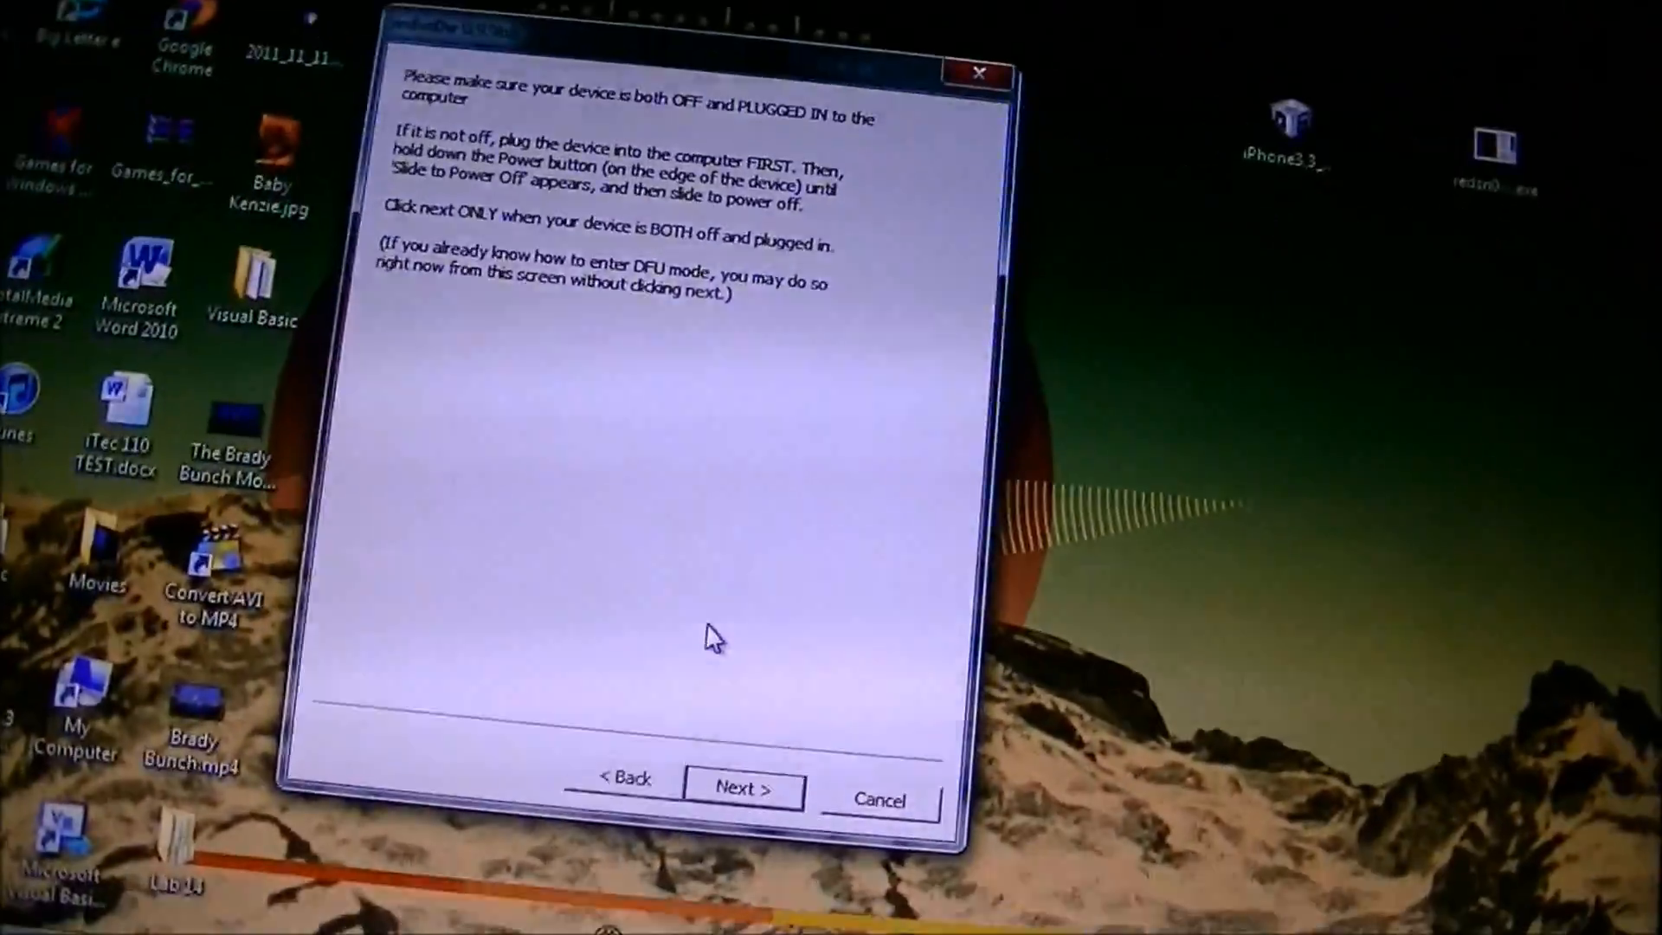
Return to Extras, choose the iPhone 5.0 restore IPSW again and accept the identified build.
left_click(623, 782)
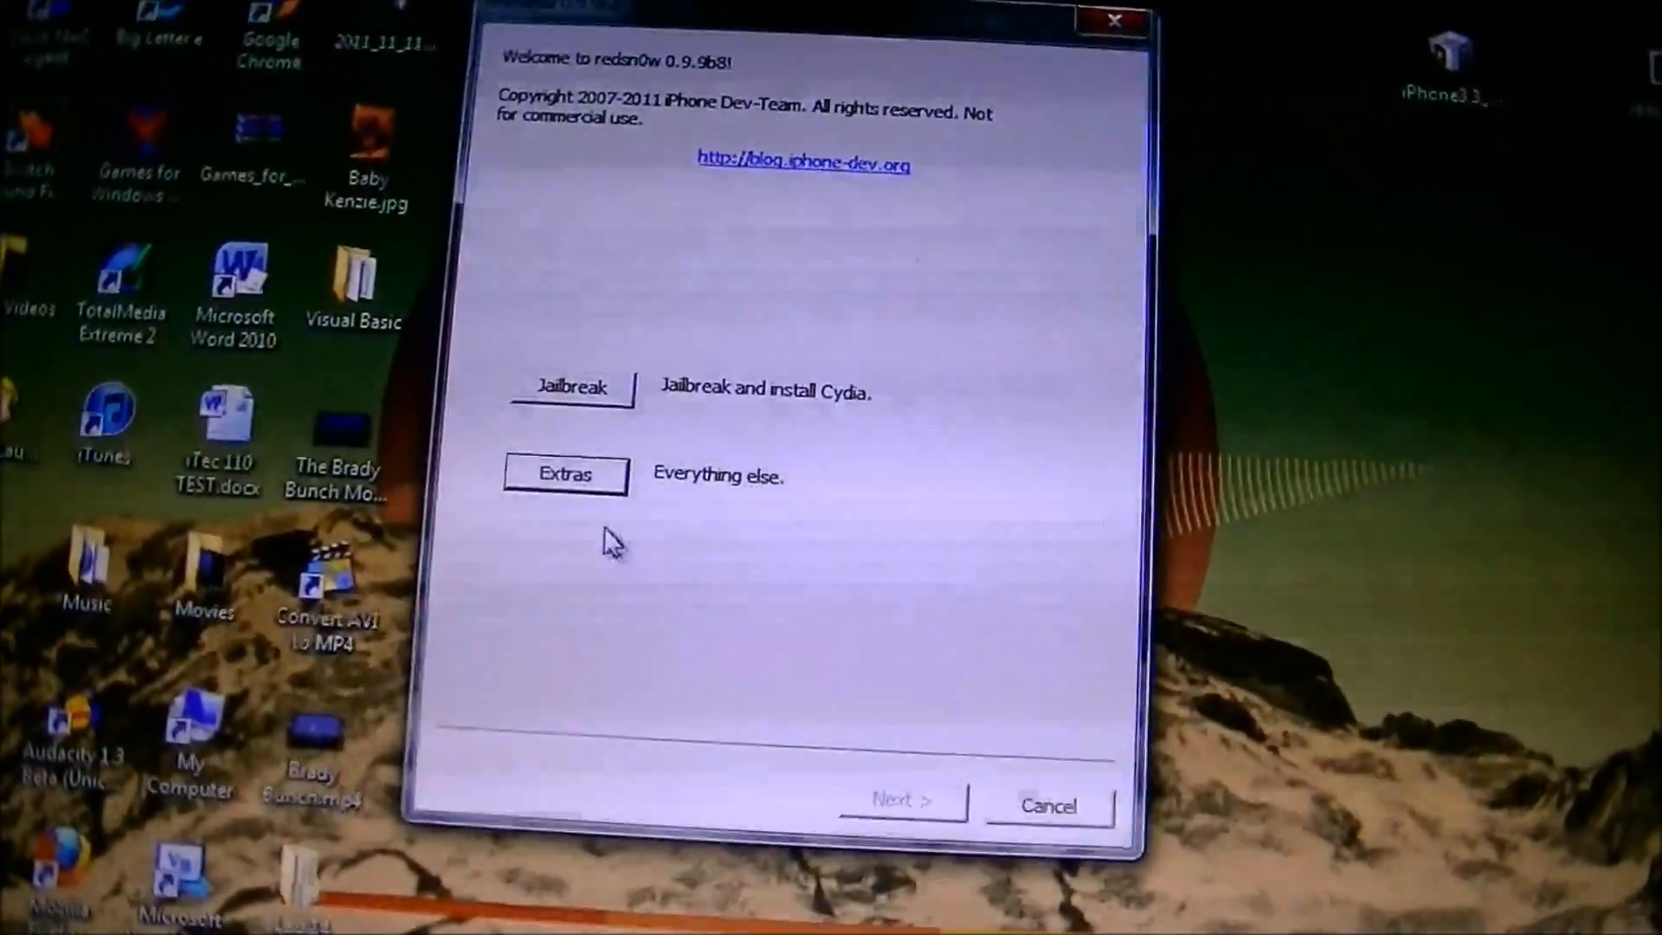
left_click(564, 475)
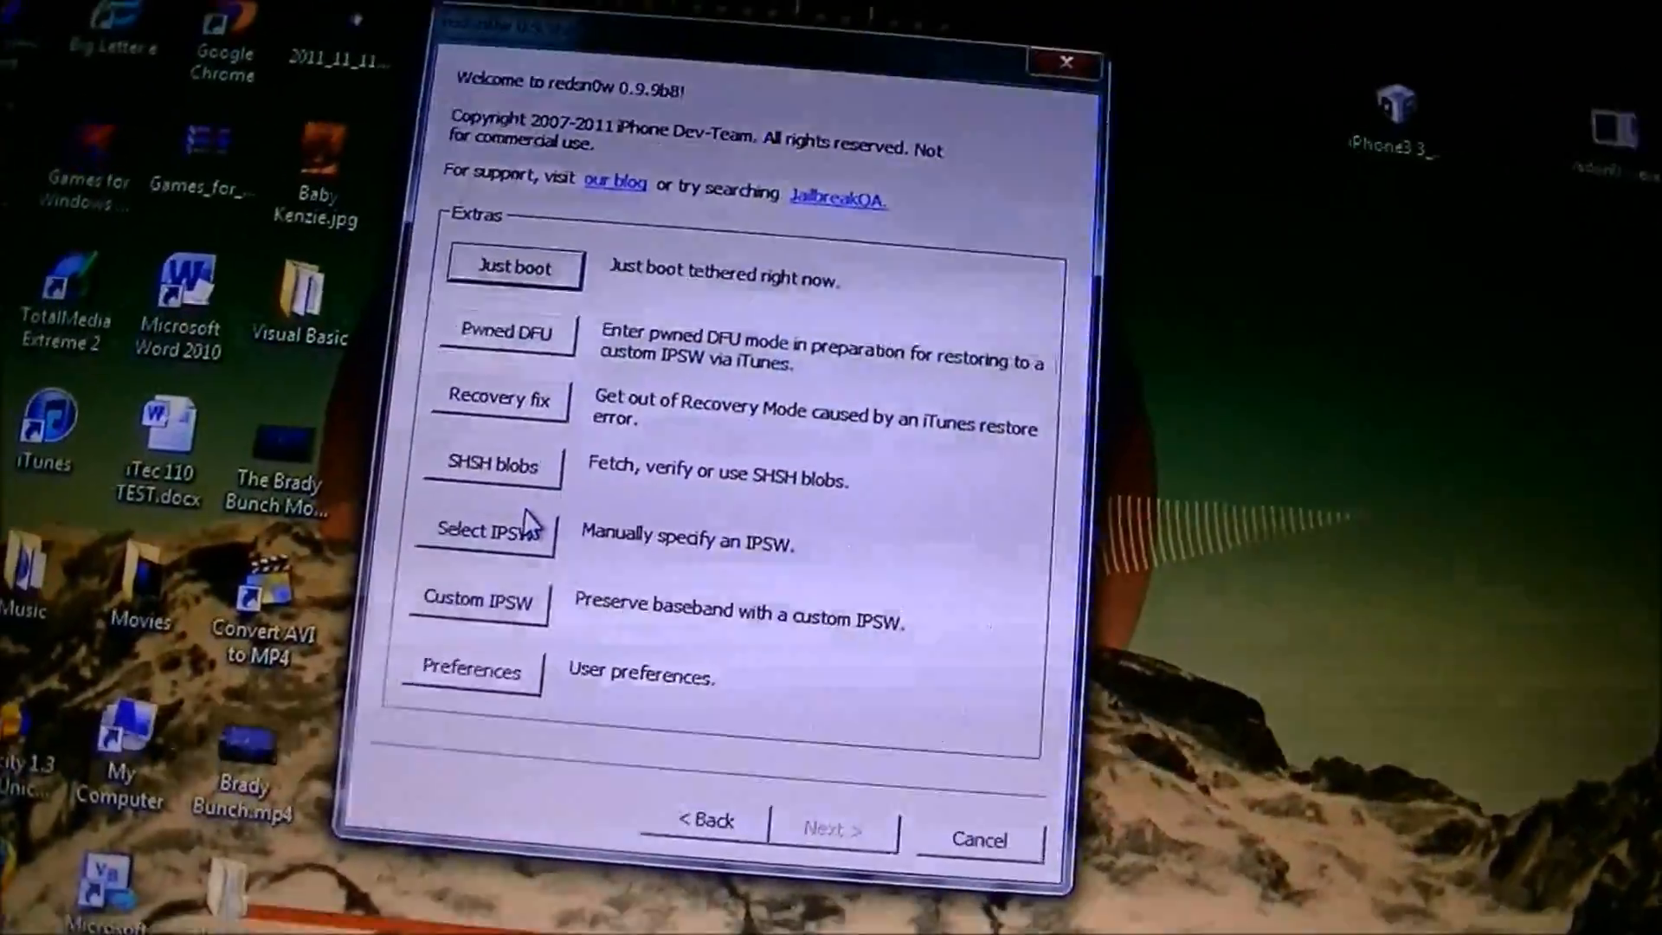
left_click(483, 530)
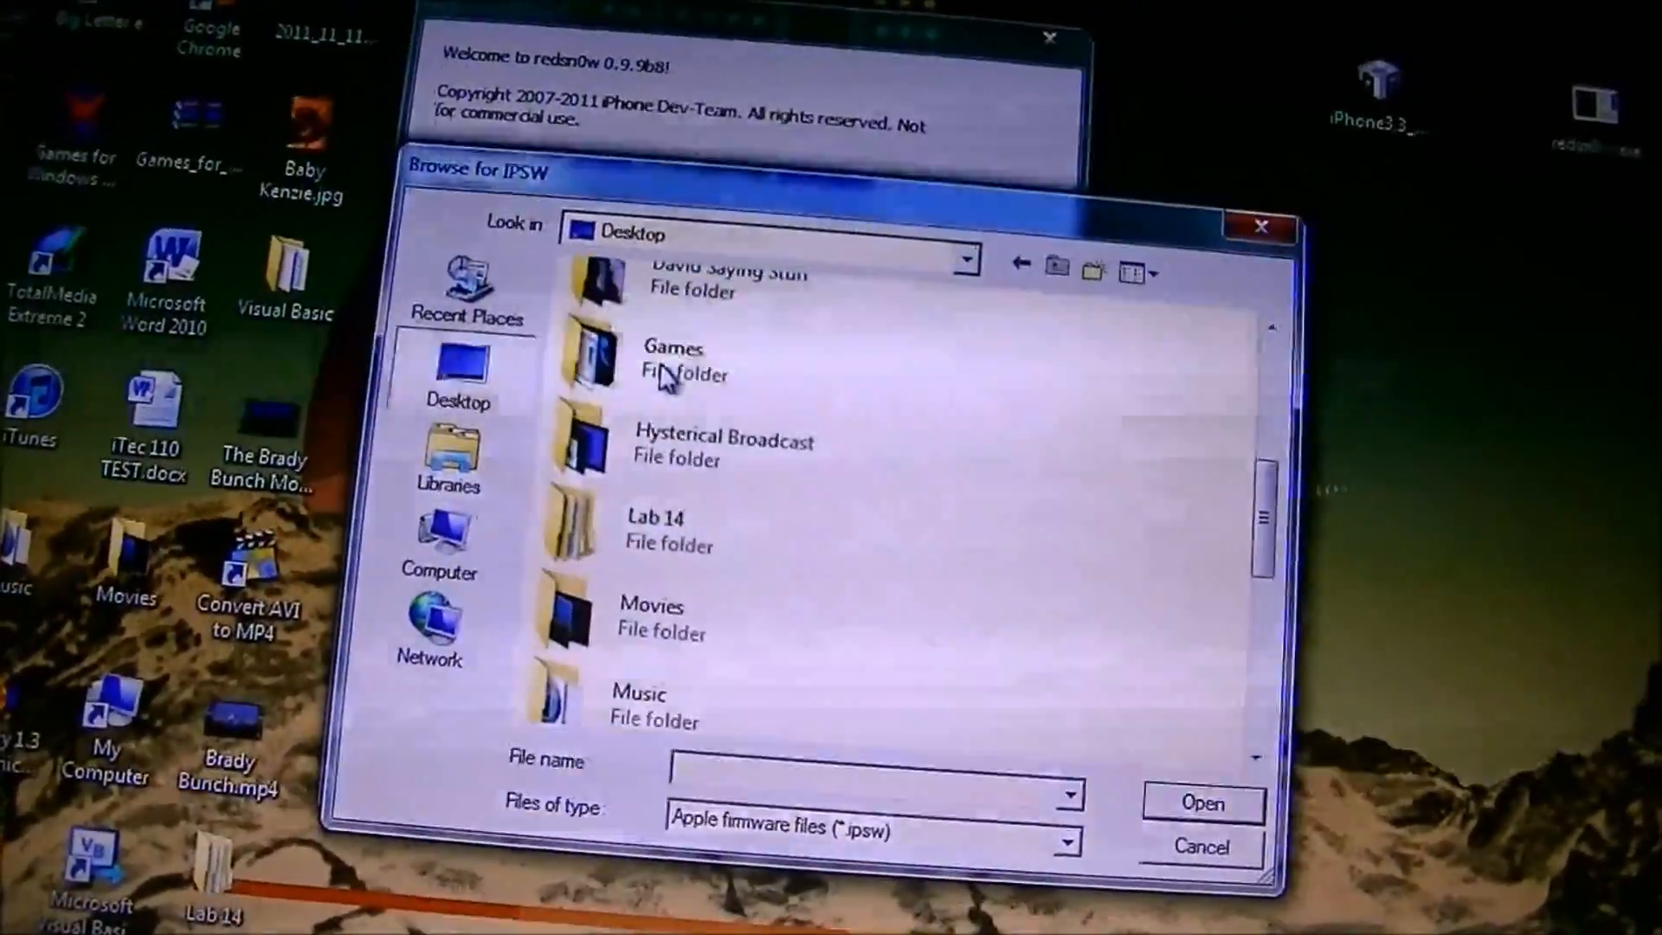
scroll("down", 3)
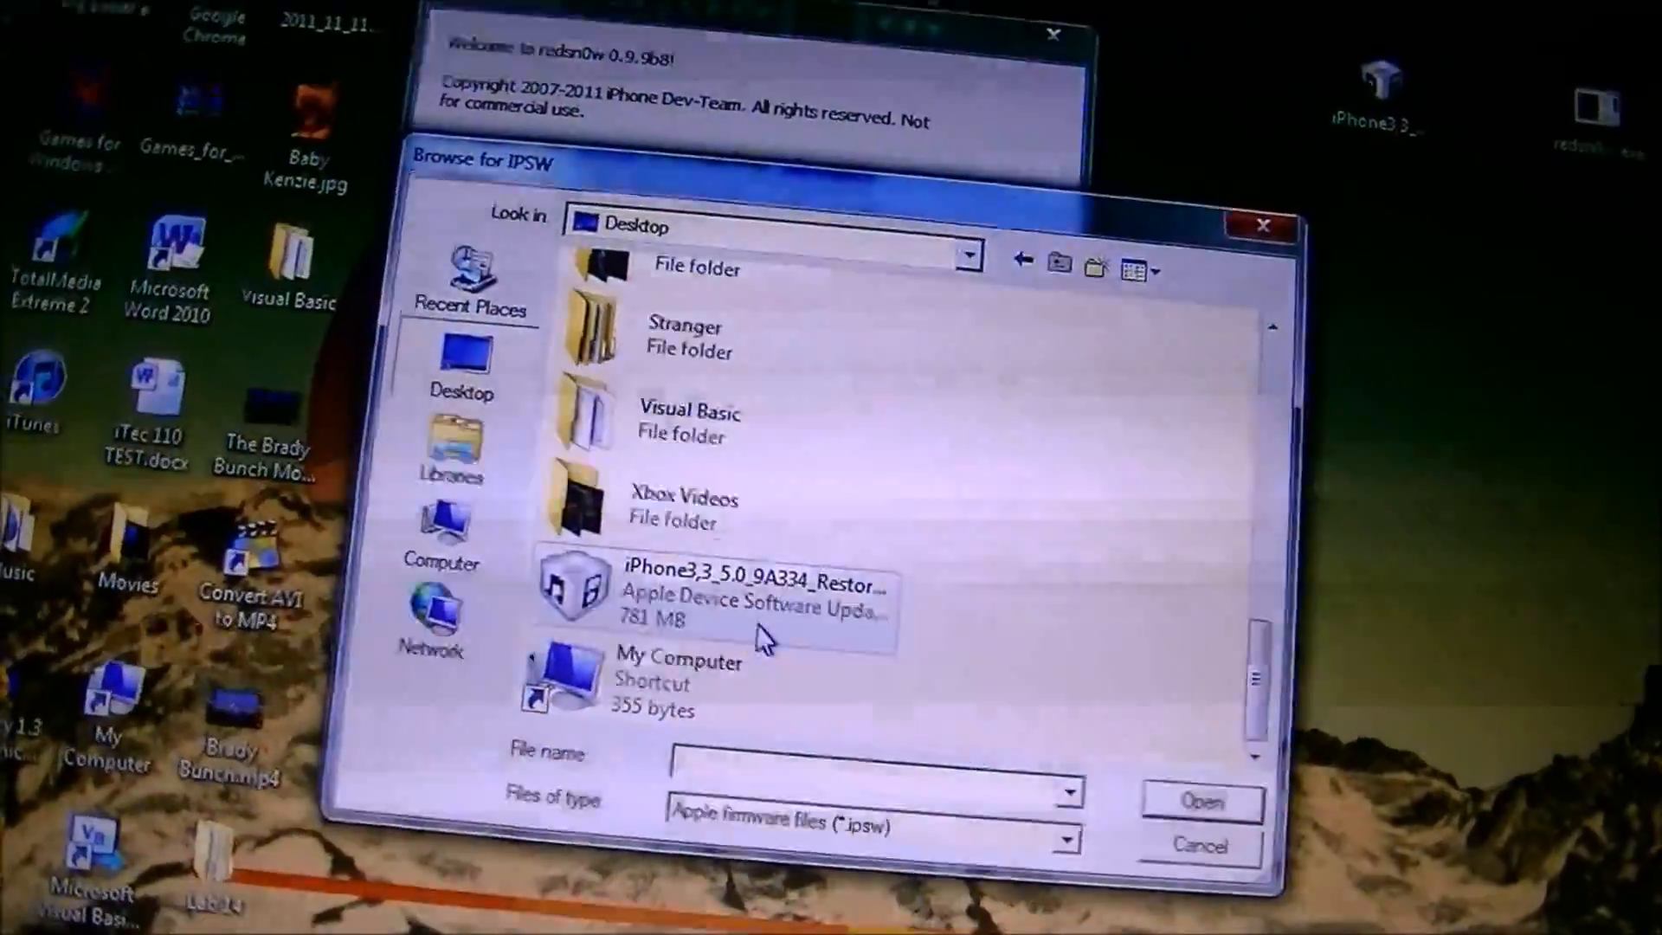
left_click(1202, 802)
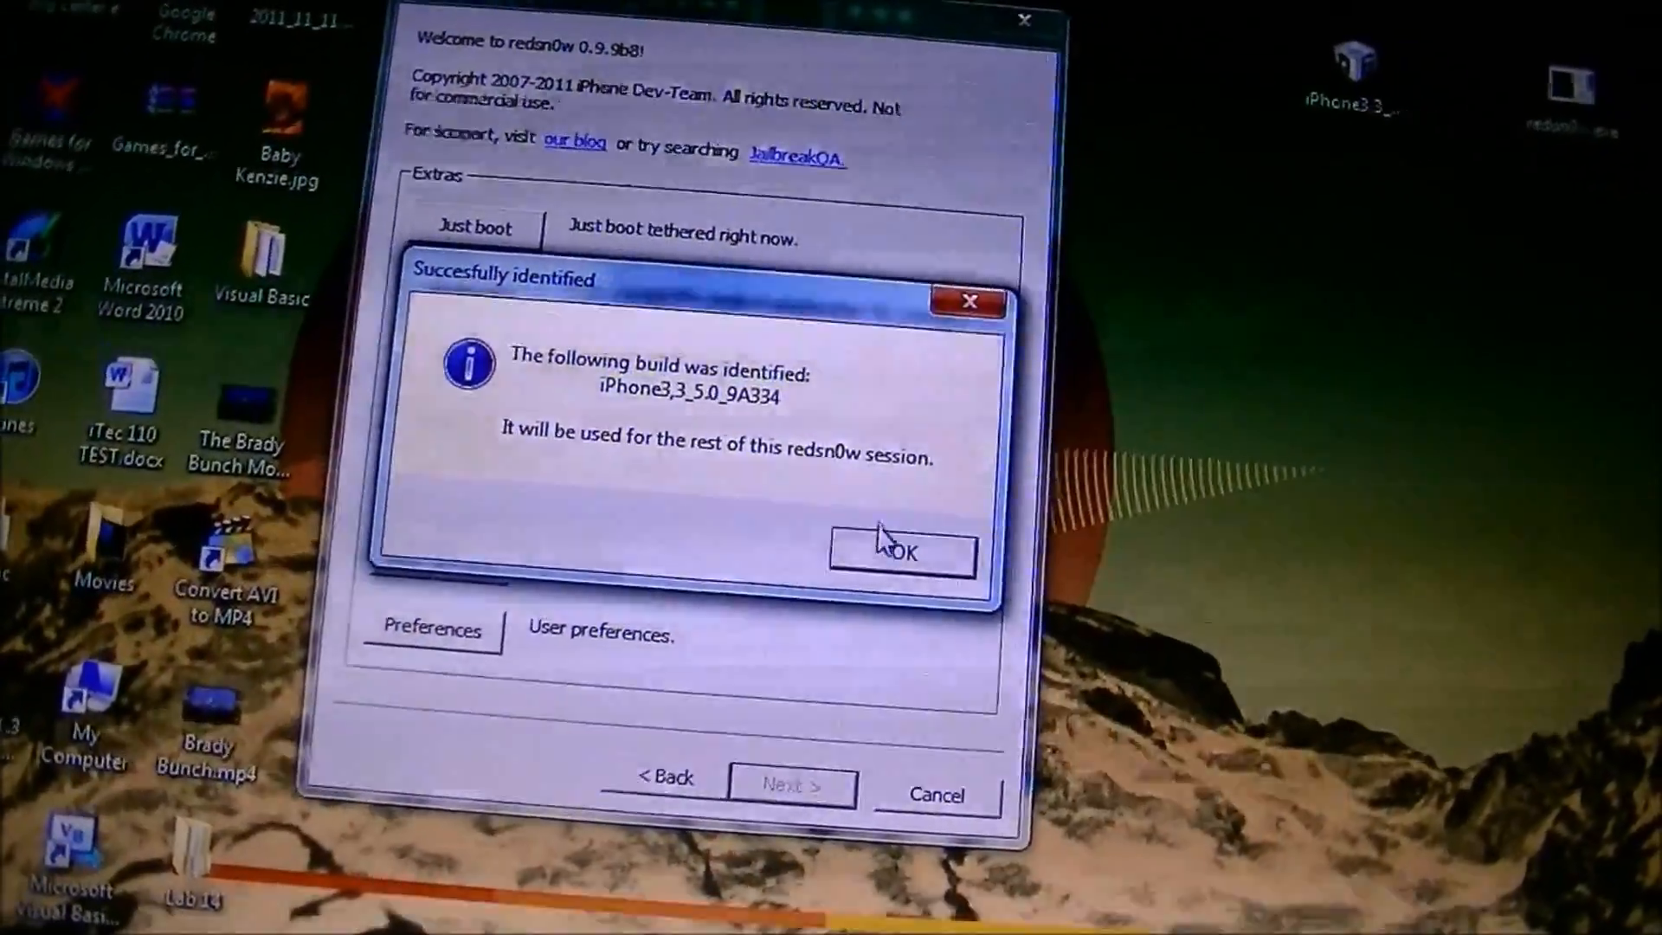
left_click(900, 552)
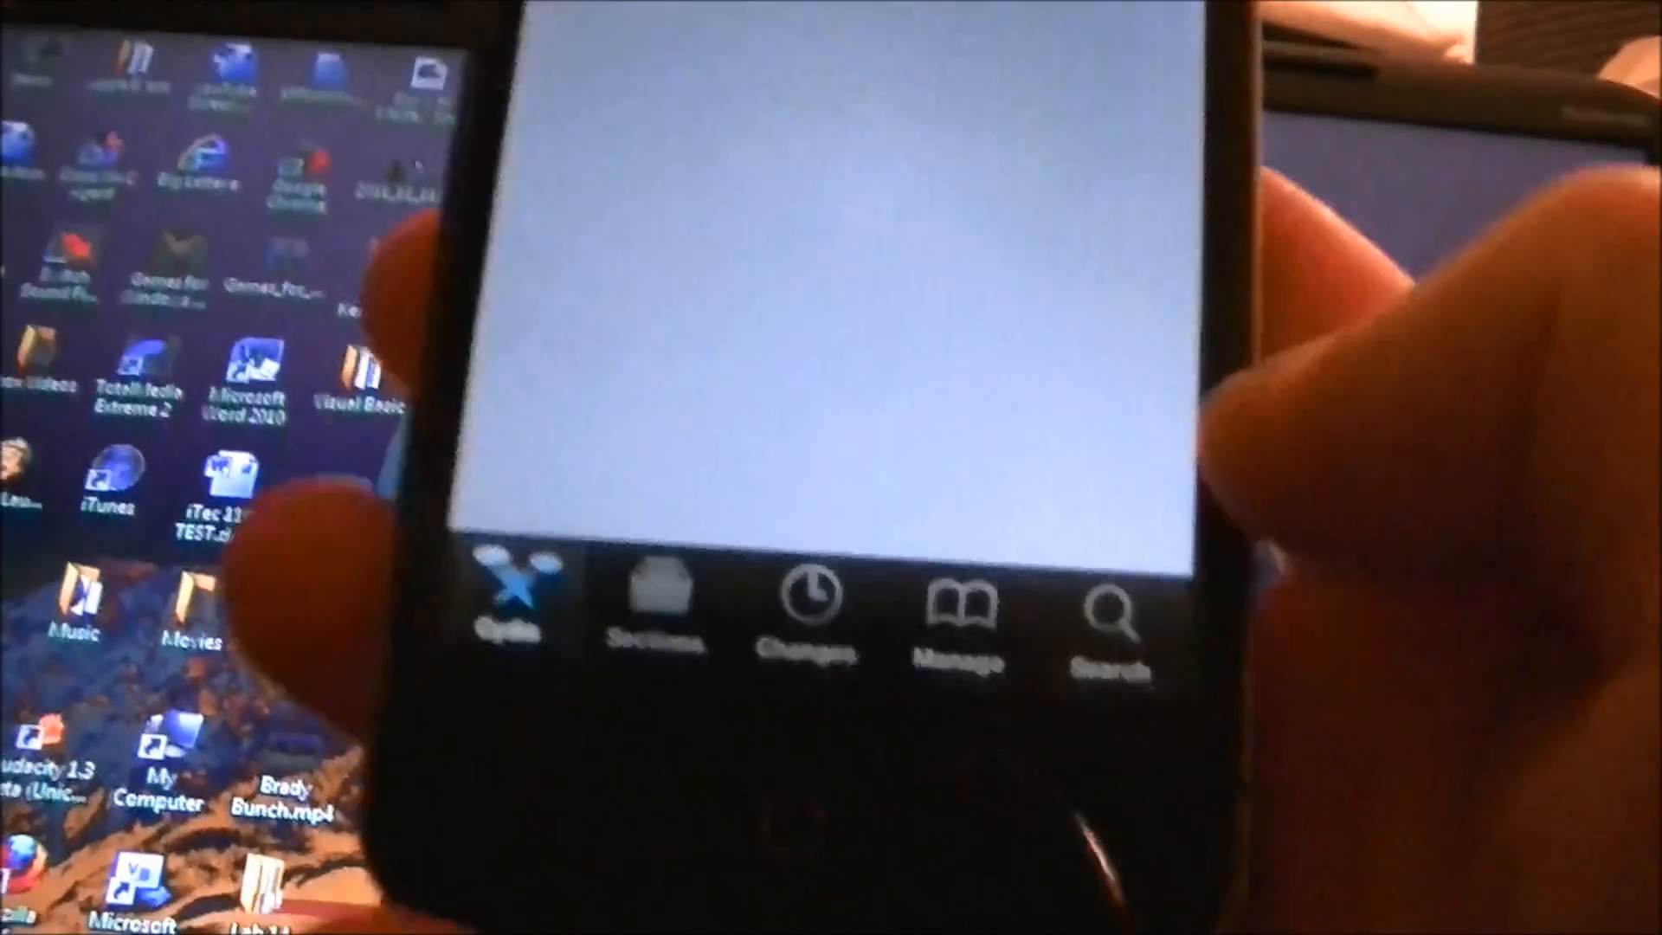
From Manage > Sources, scroll to and select the thebigboss.org semitether source.
left_click(940, 615)
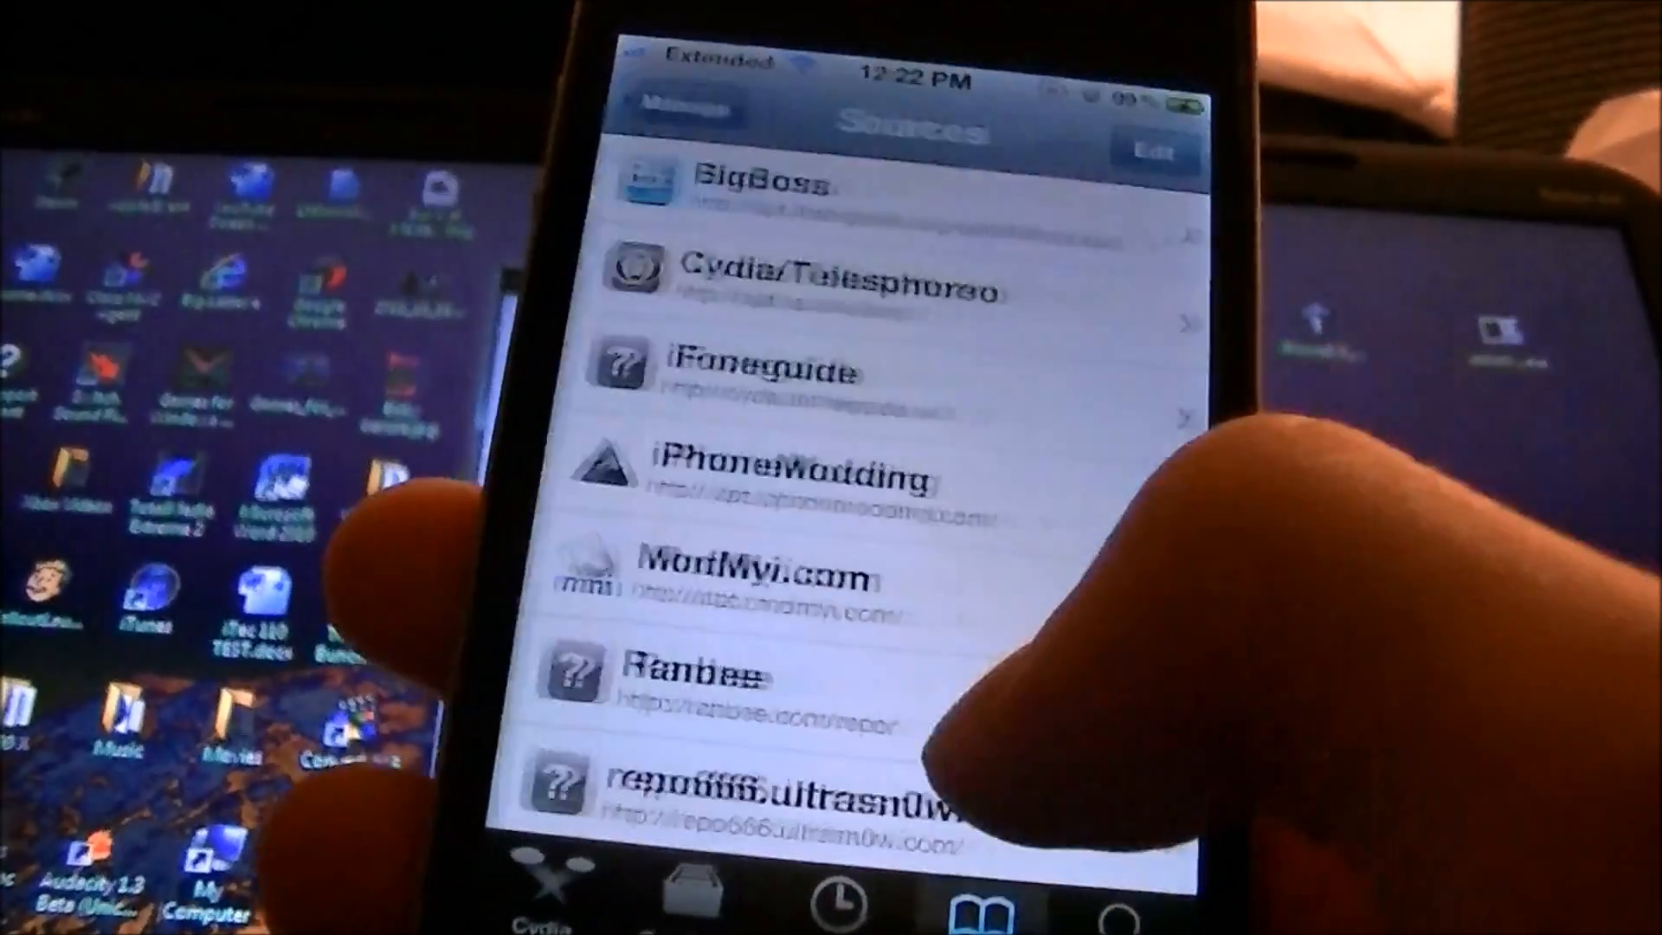
scroll("down", 3)
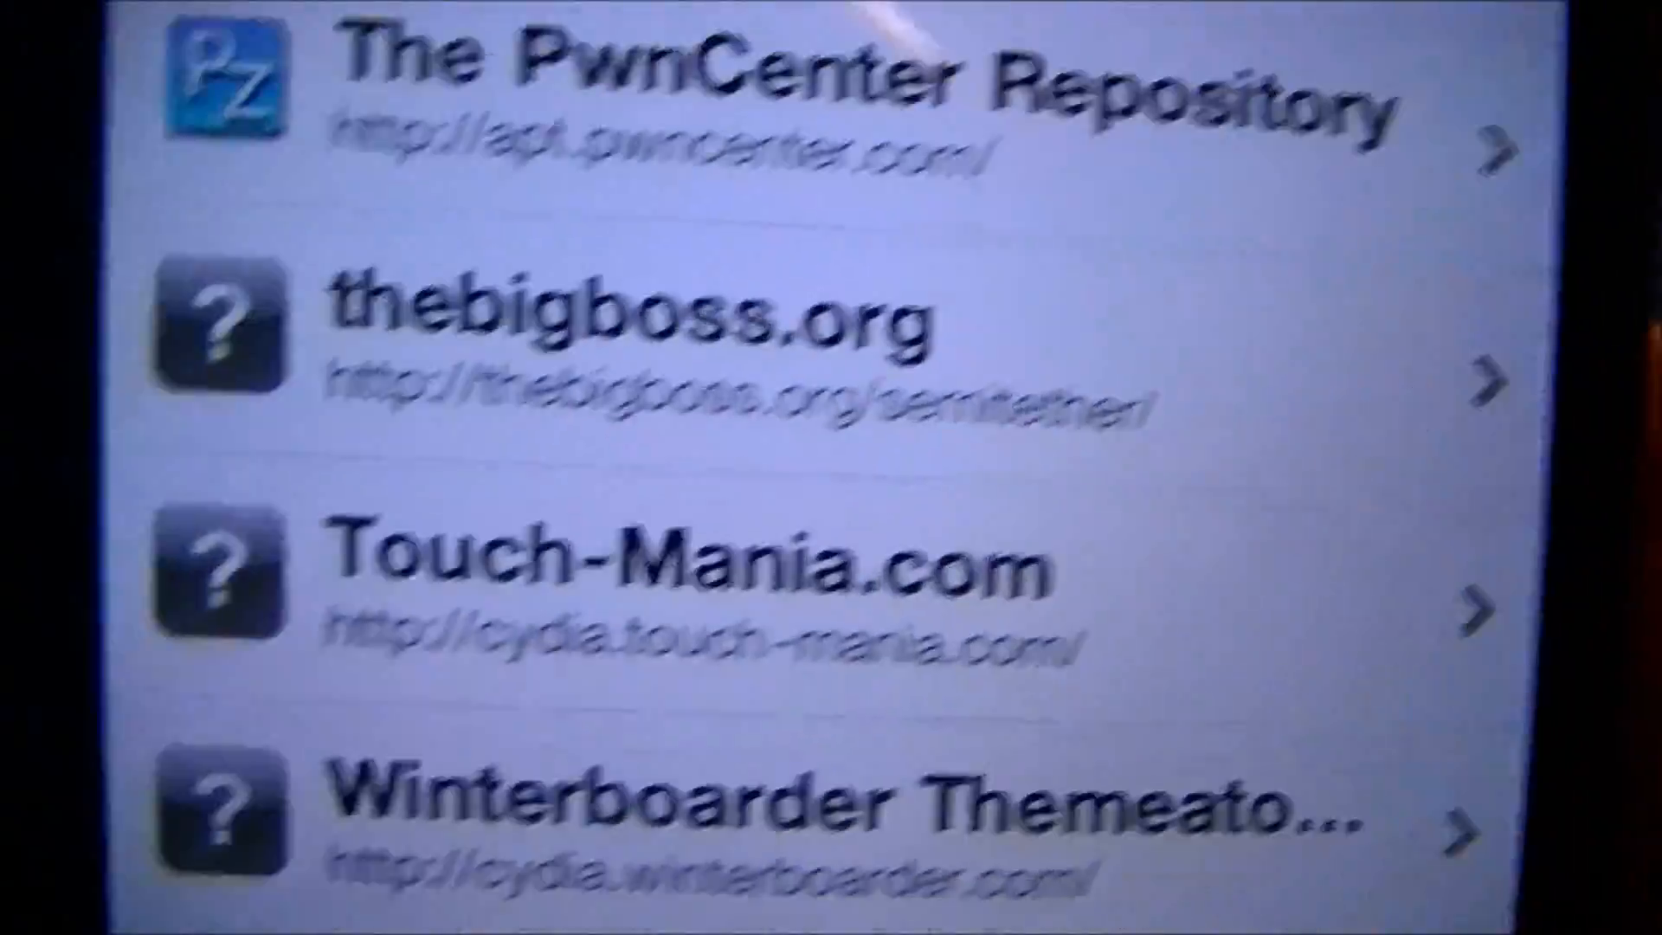
scroll("down", 3)
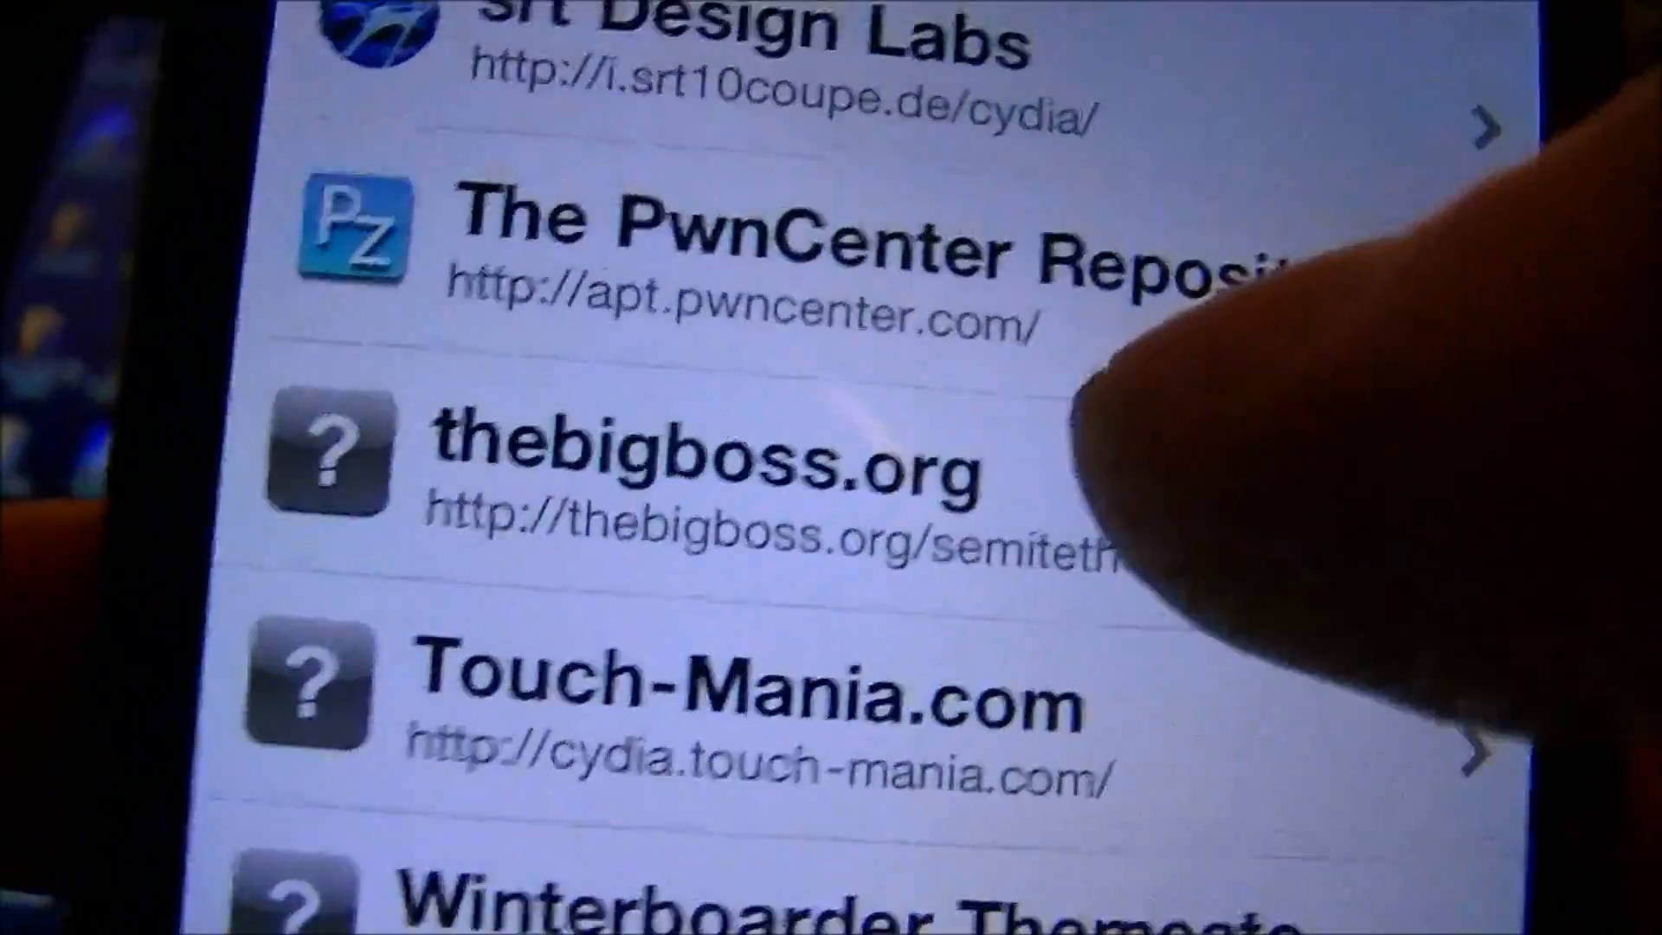
left_click(689, 456)
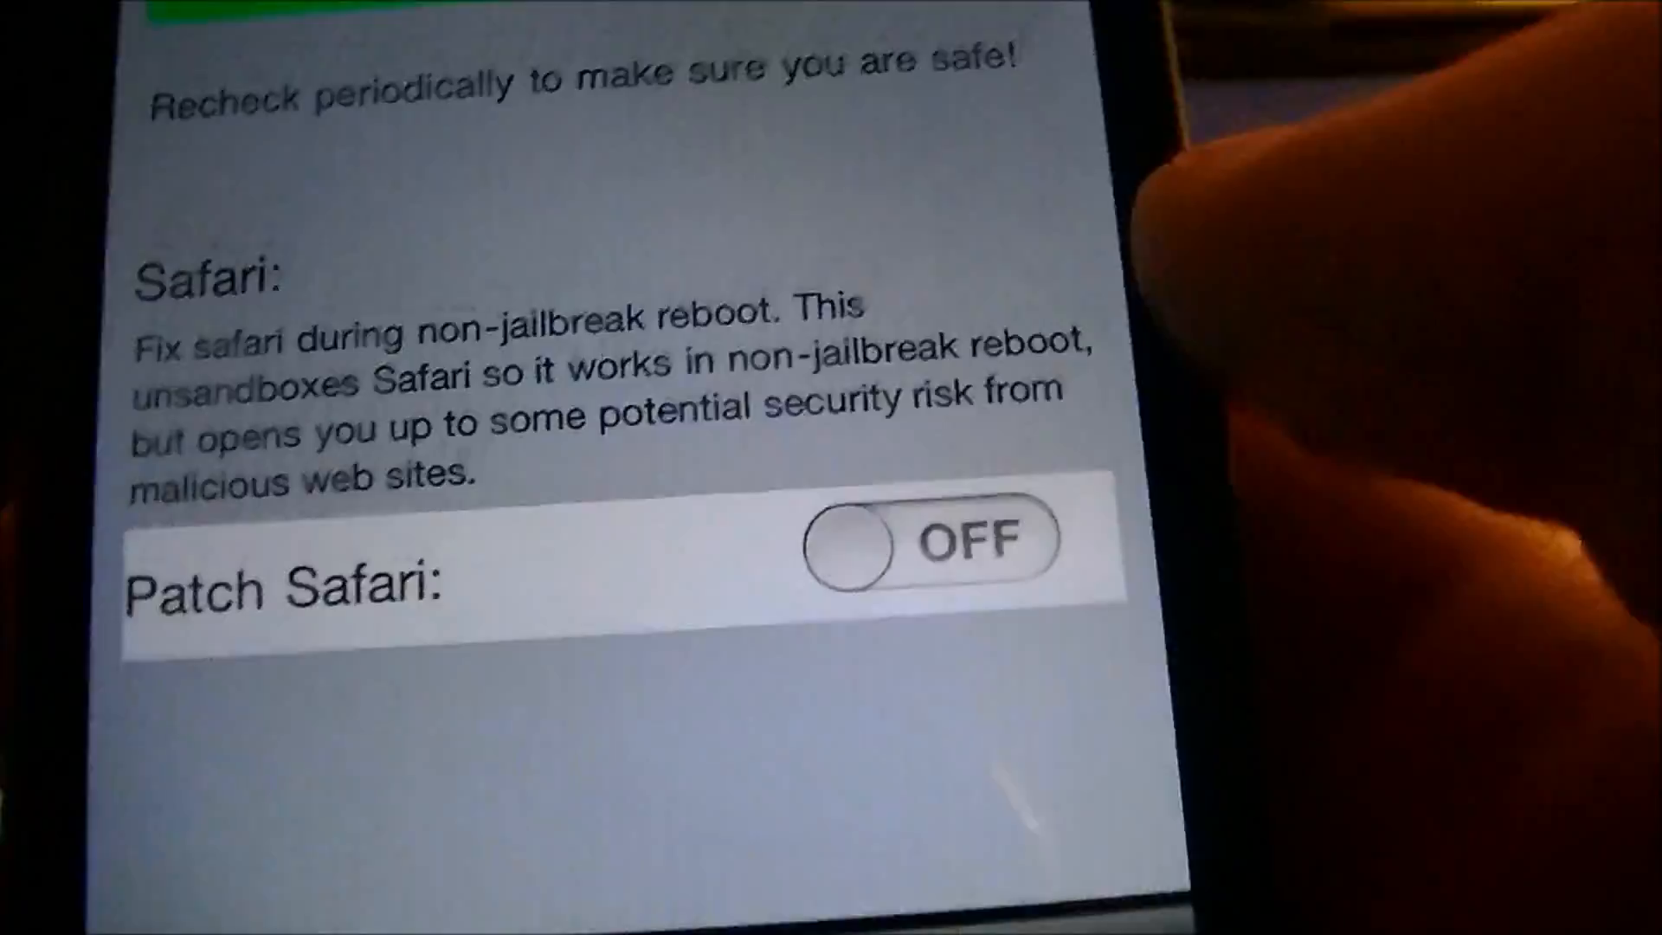
Switch Patch Safari from OFF to ON for non-jailbreak reboots.
left_click(928, 540)
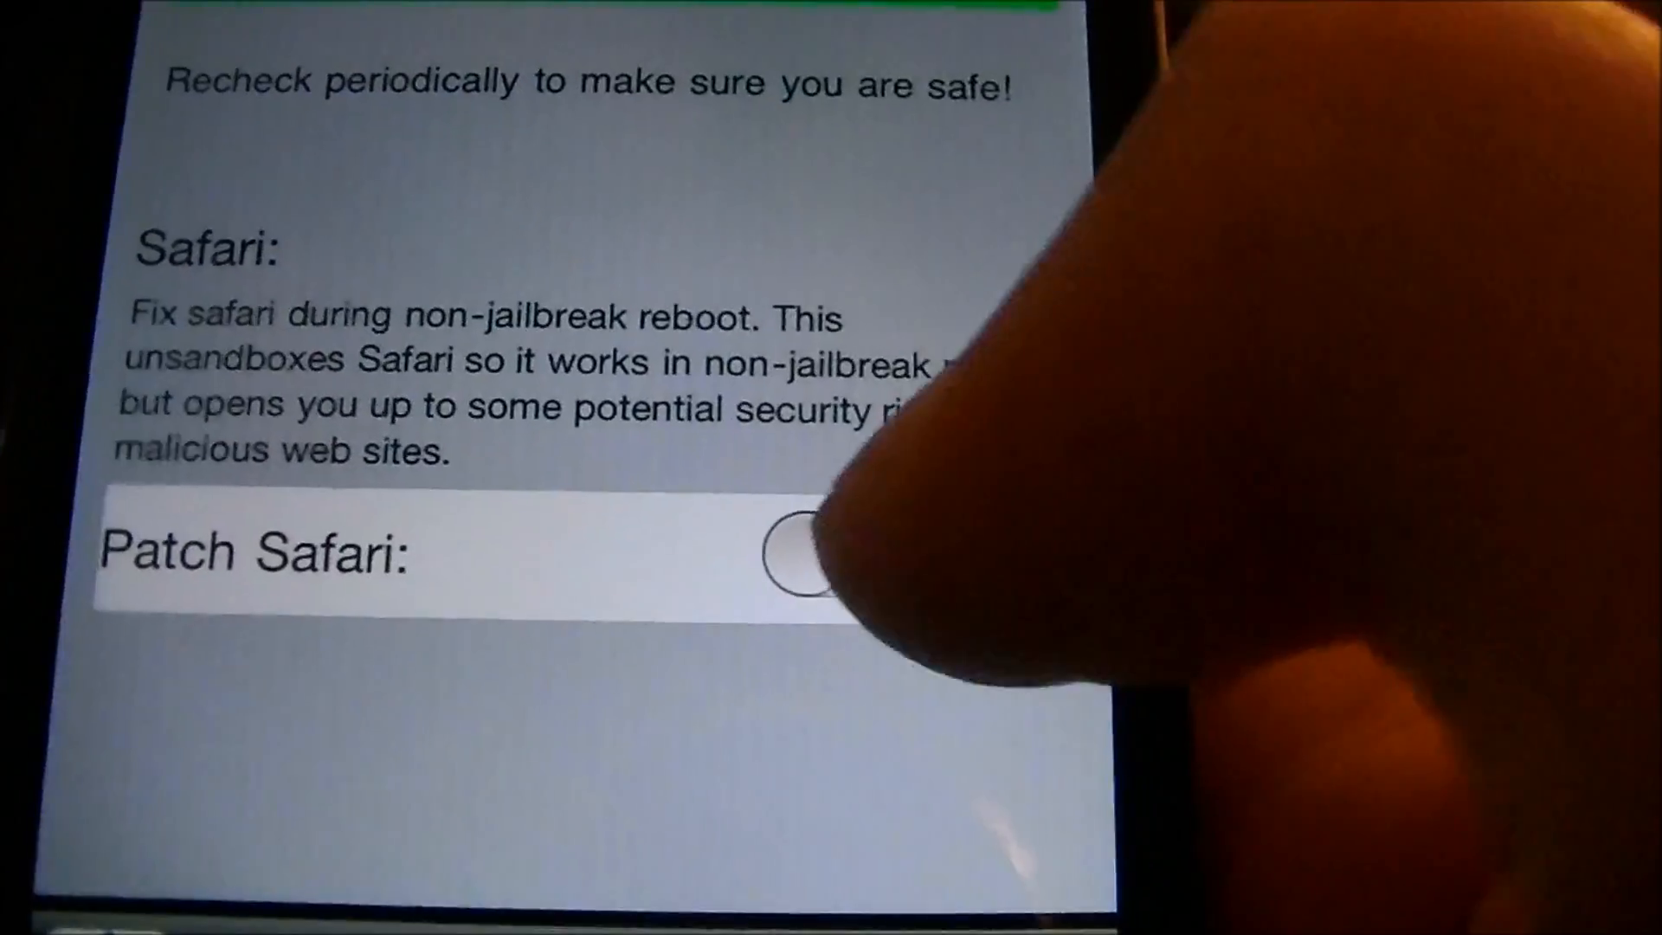